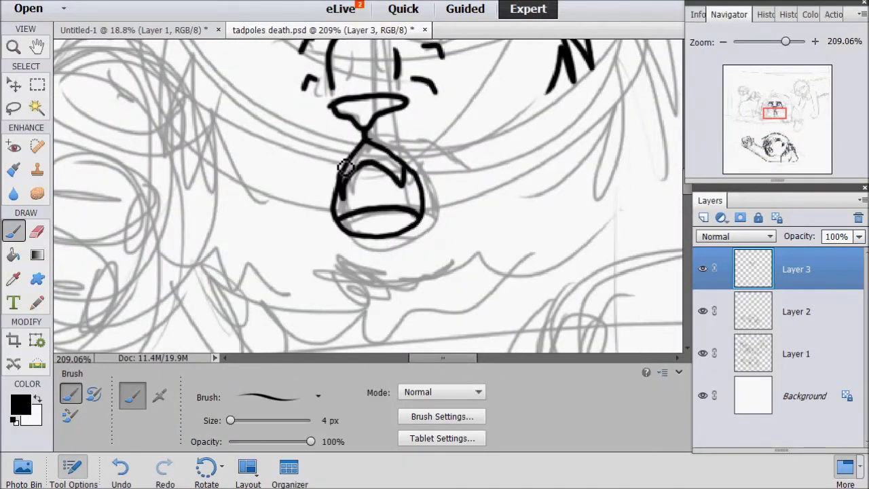
mouse_move(489, 139)
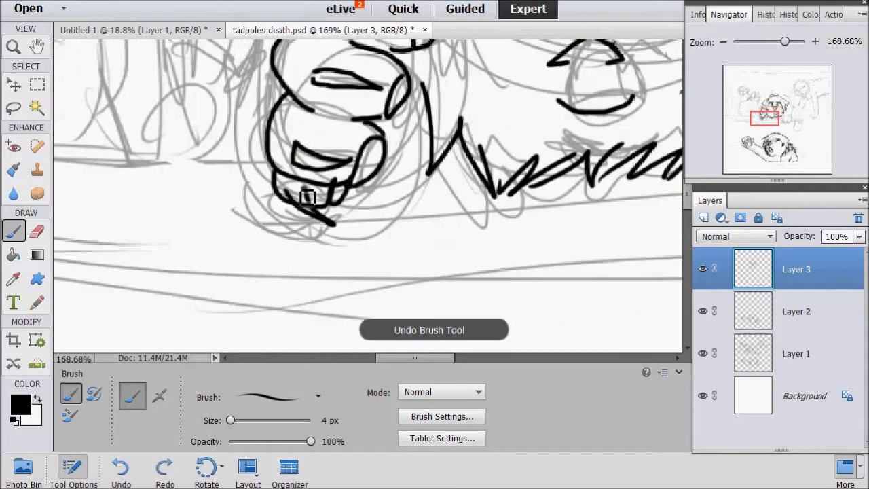
- Ink black 4 px lines over the cats' sketch on Layer 3, resizing the clawed paw and undoing stray strokes
drag(784, 41, 747, 41)
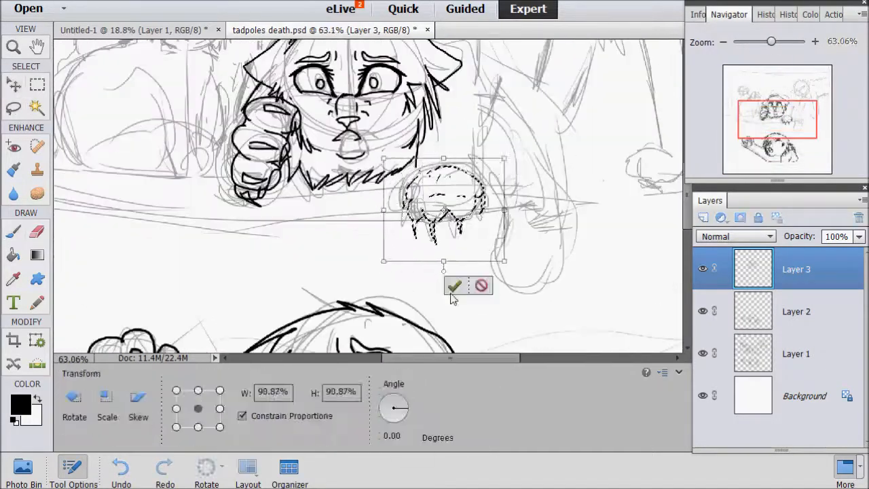
click(454, 285)
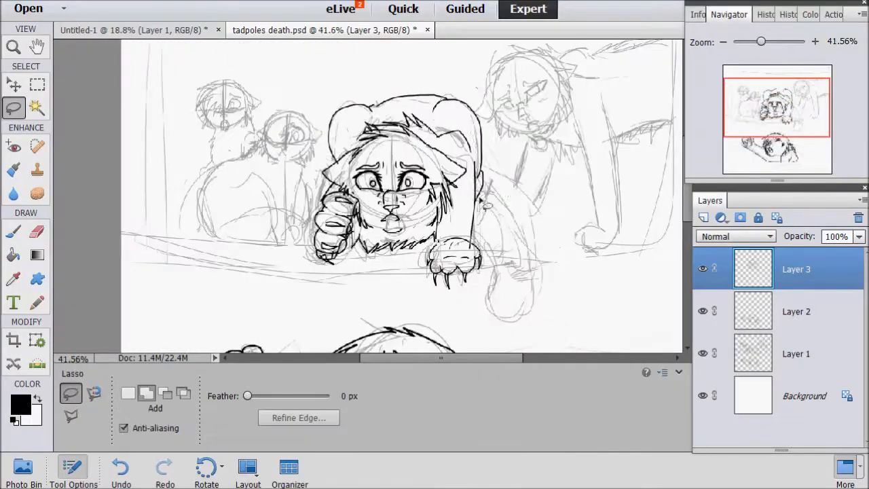
click(13, 231)
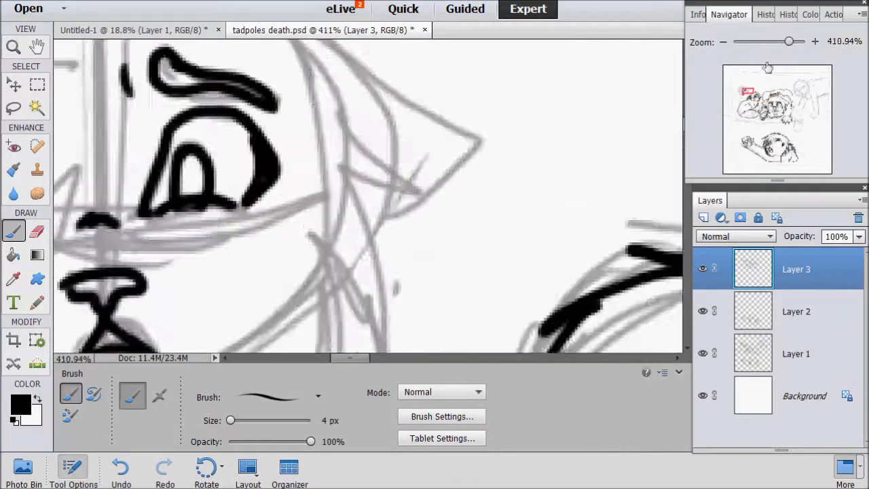
drag(787, 41, 752, 41)
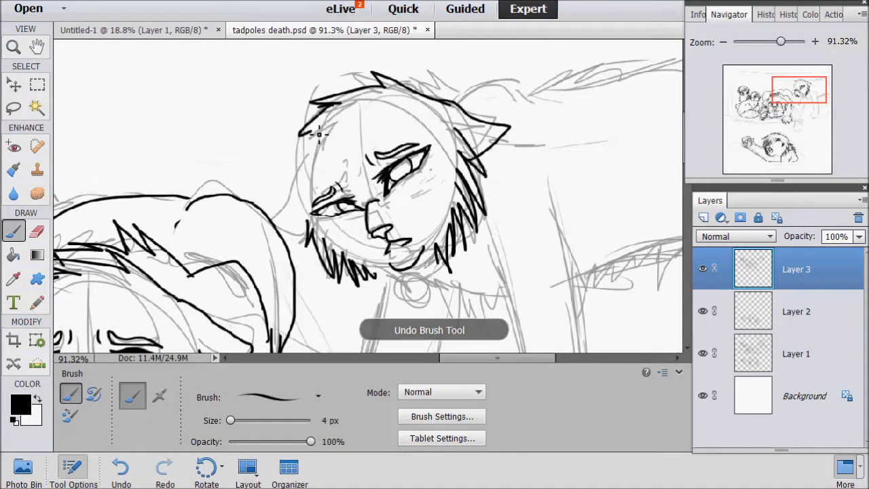
click(36, 229)
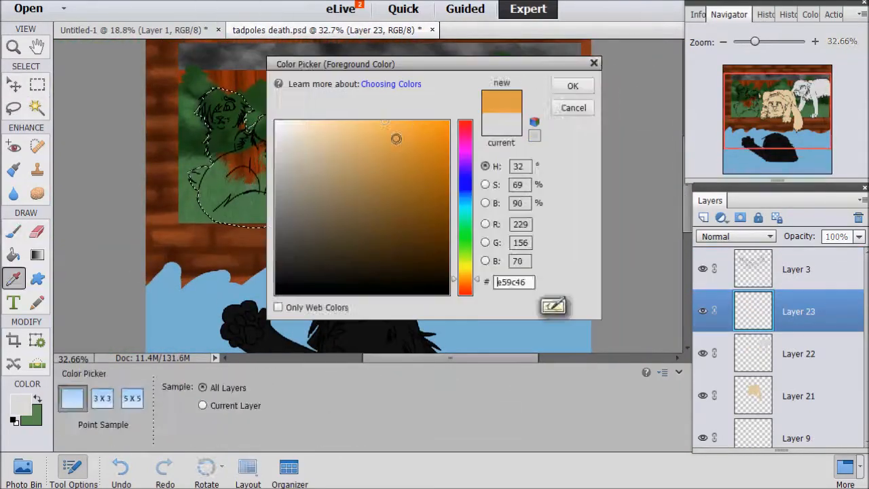
- Paint the cats orange and lay a blue base over the water, each on its own layer
click(572, 84)
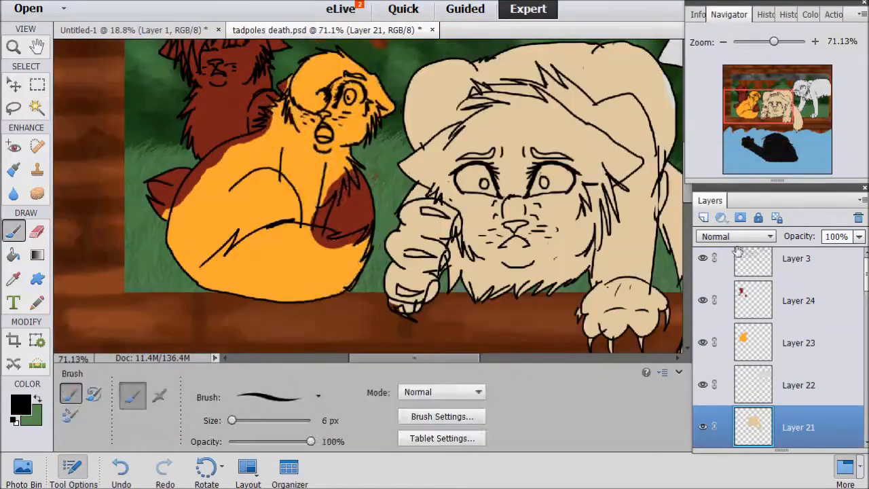
click(798, 311)
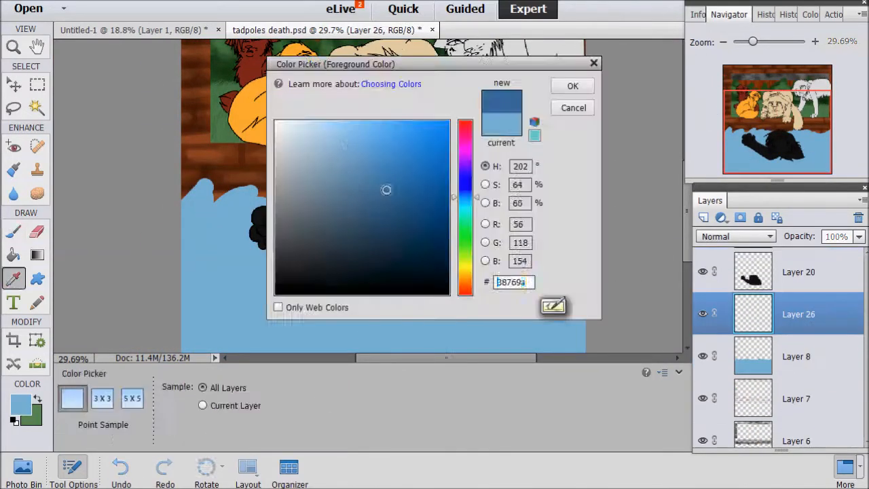
click(573, 86)
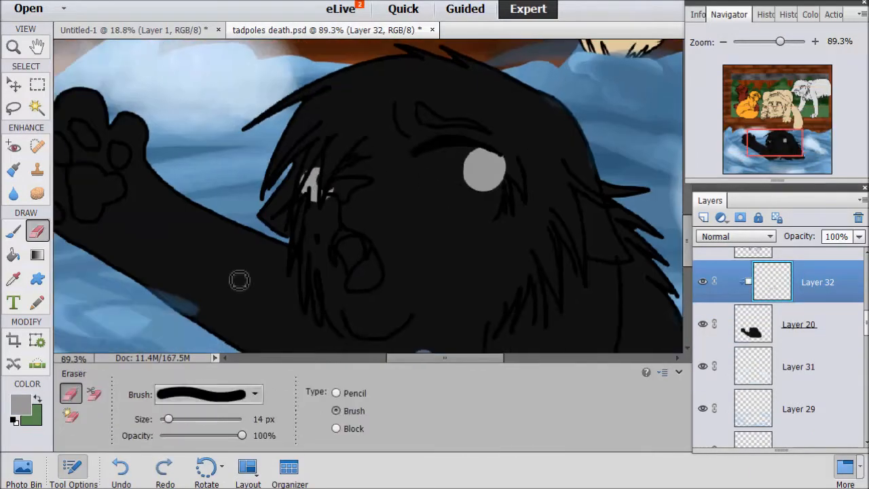
- Shade the black cat, then flip a faded copy into the water and distort it with Pinch
click(14, 231)
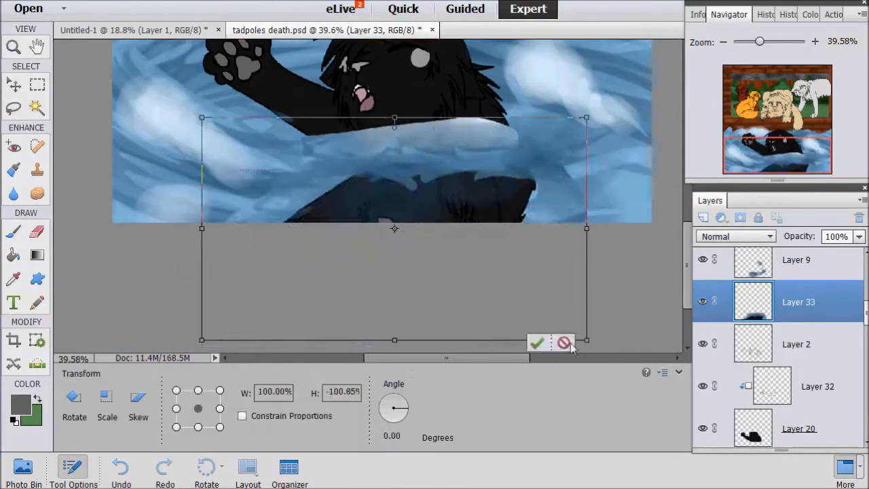
click(536, 342)
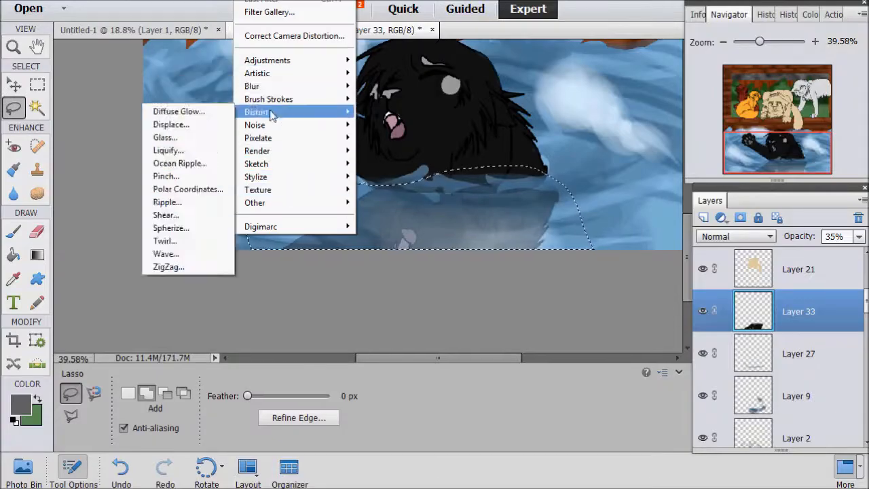
click(332, 30)
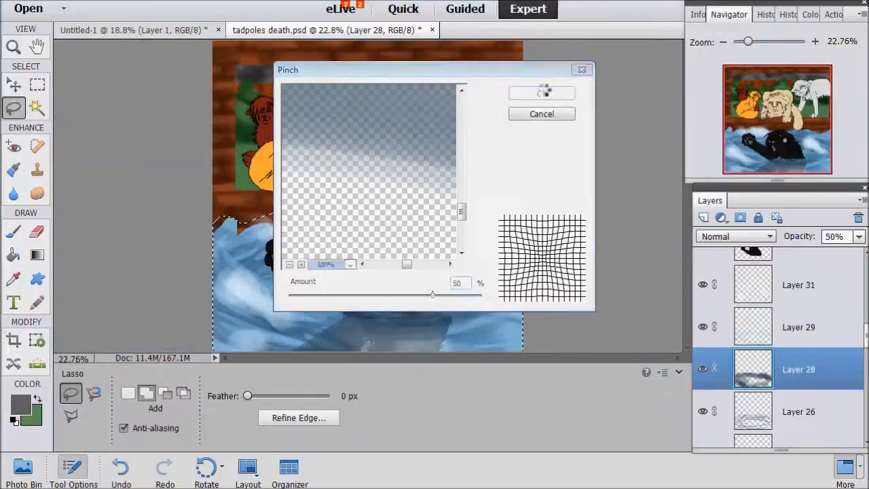
click(540, 114)
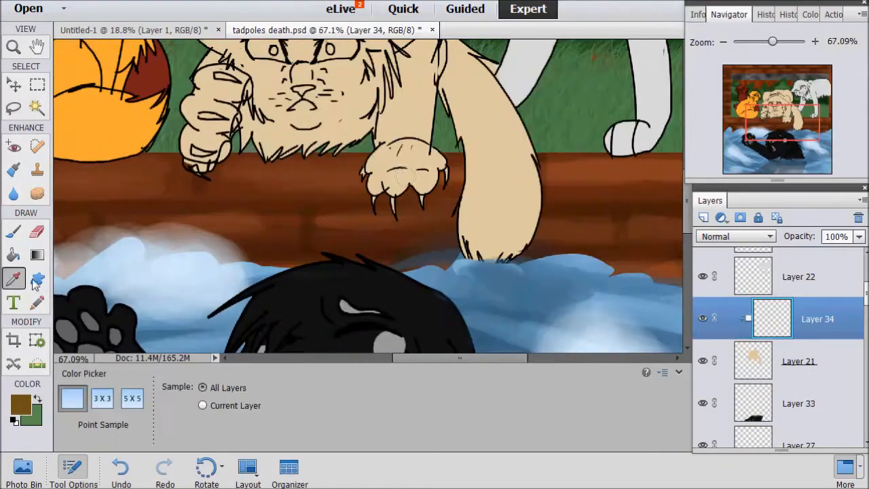
- Flip a merged copy of the log and cats into the water, squashed to about 37% height
click(14, 230)
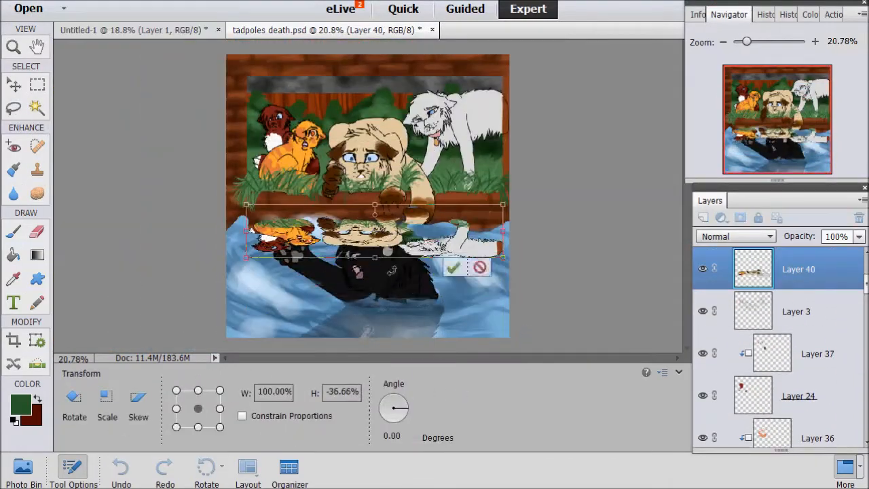
click(453, 268)
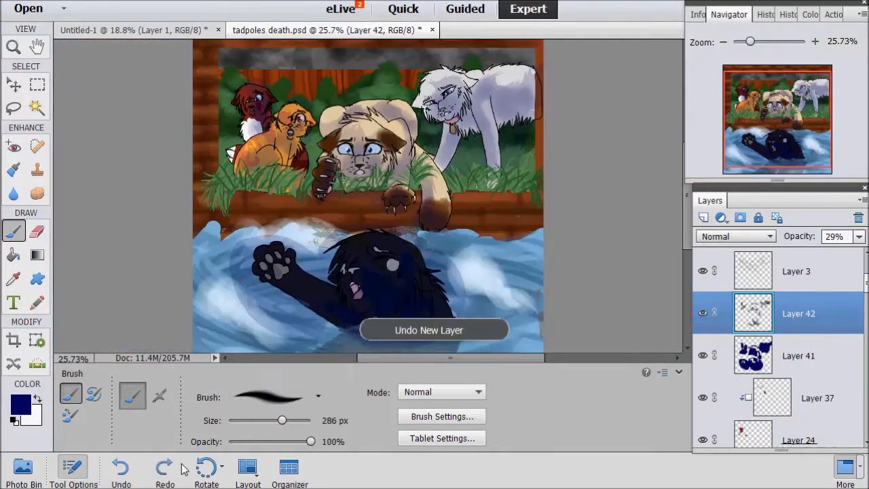
- Undo the last erase and the step before it while shading the water dark blue
click(120, 466)
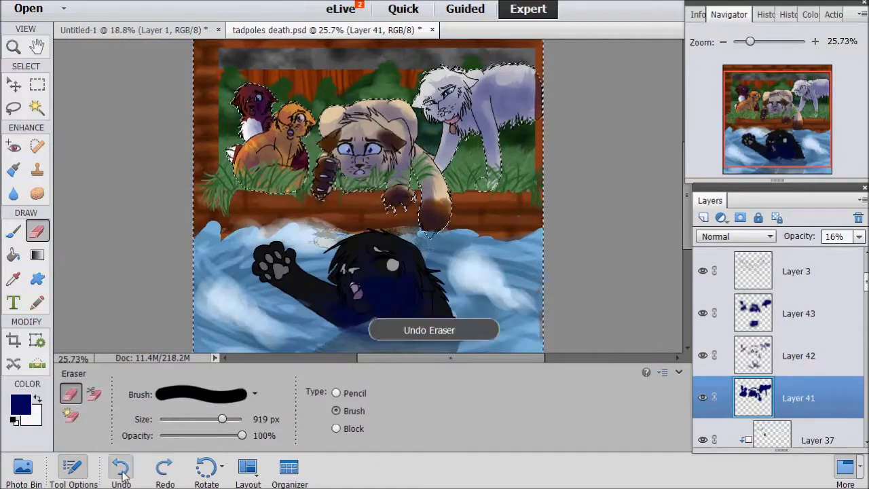
click(119, 467)
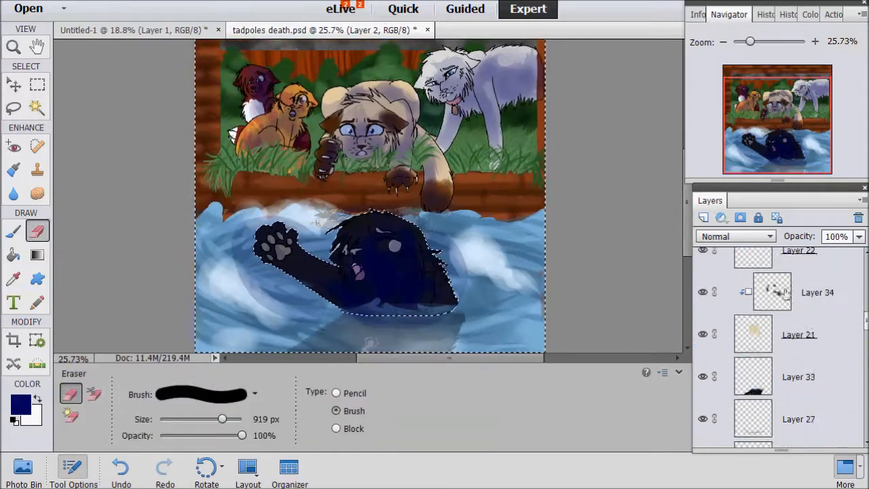